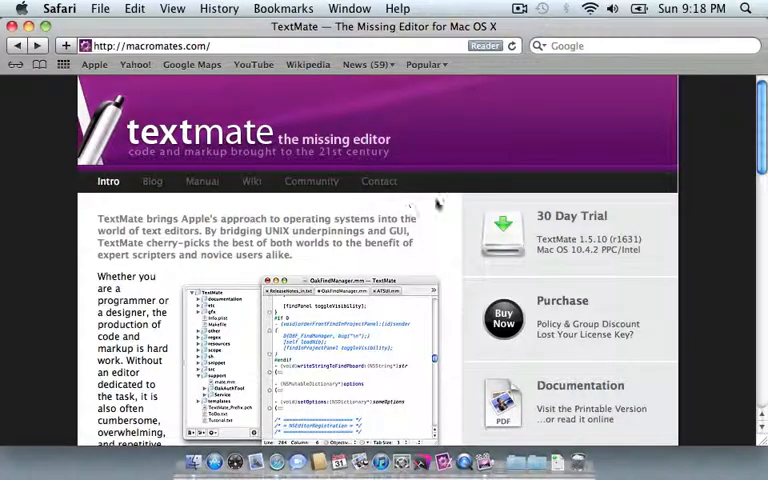
mouse_move(417, 253)
text(donovan)
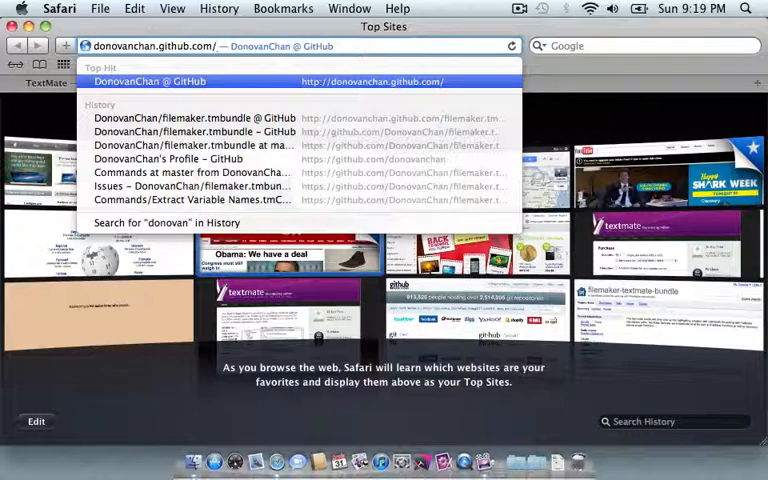
Open the filemaker.tmbundle page, read down to the Download section, and return to top.
click(148, 81)
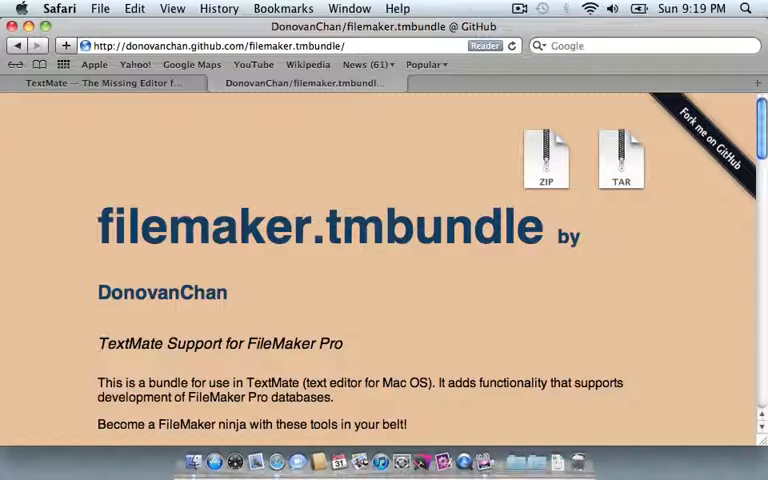
mouse_move(62, 297)
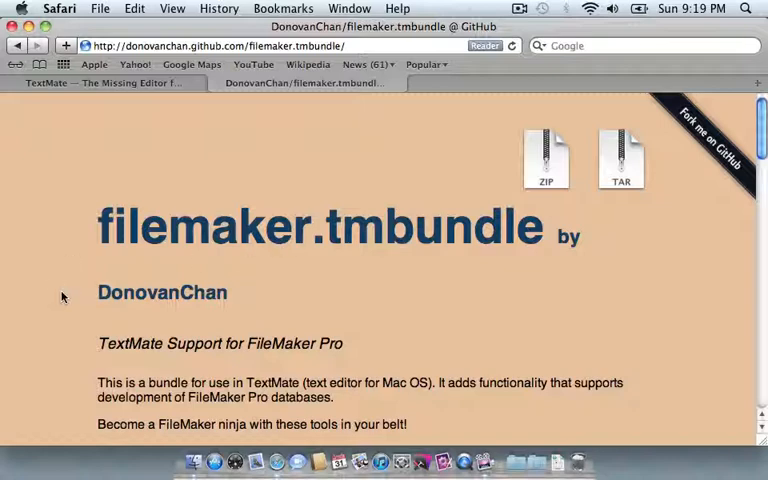
scroll(down, 3)
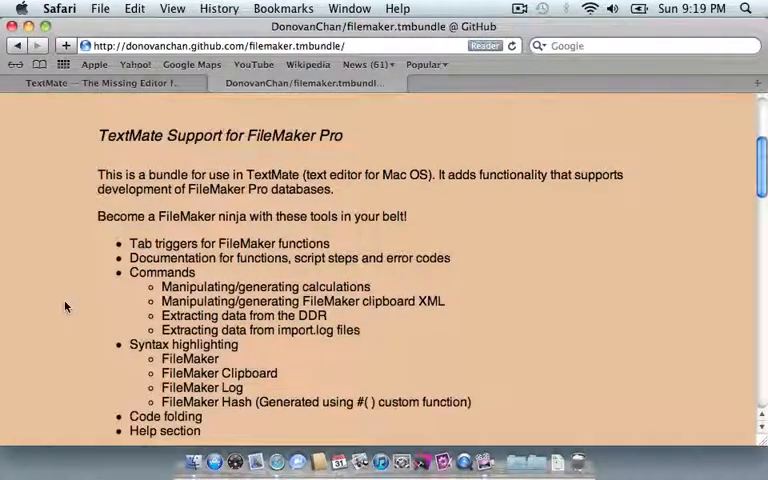
scroll(down, 3)
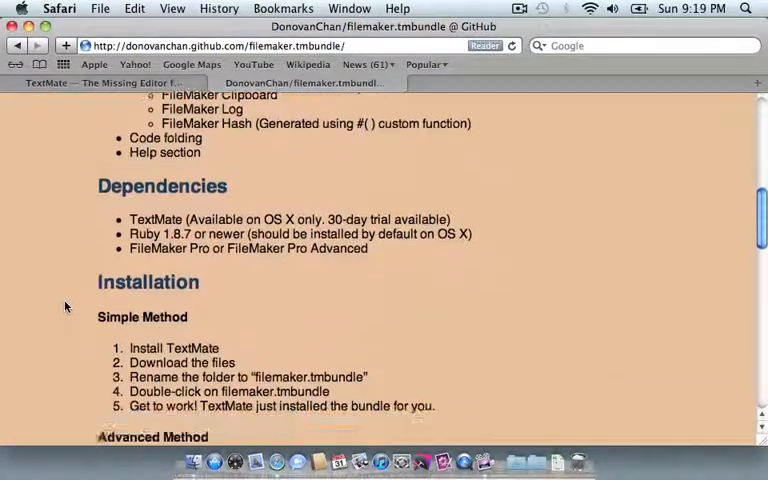
scroll(down, 3)
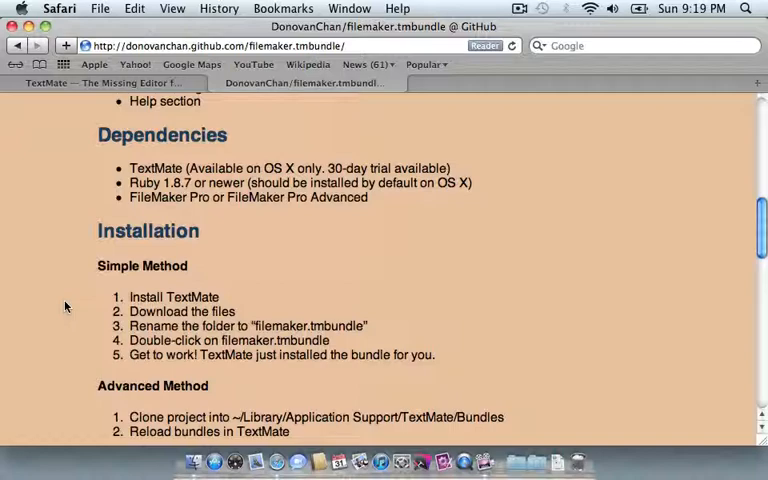
scroll(down, 3)
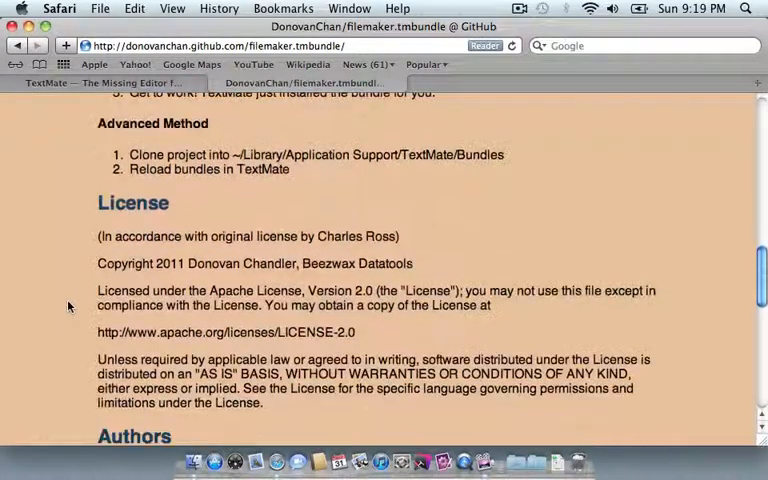
scroll(down, 3)
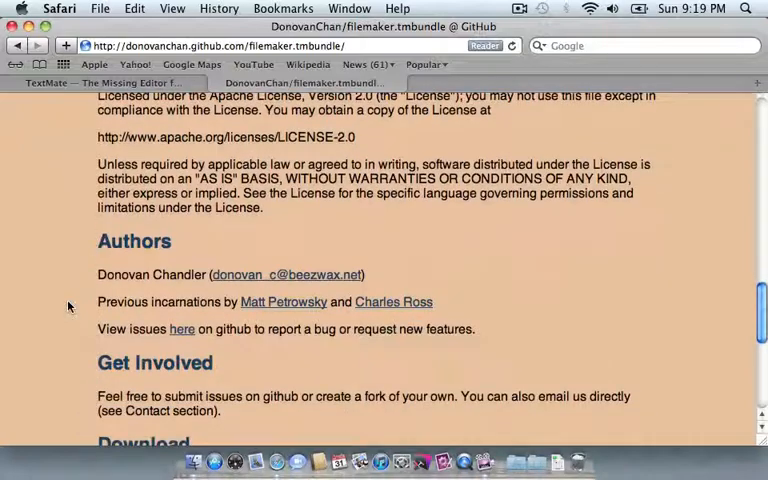
scroll(down, 3)
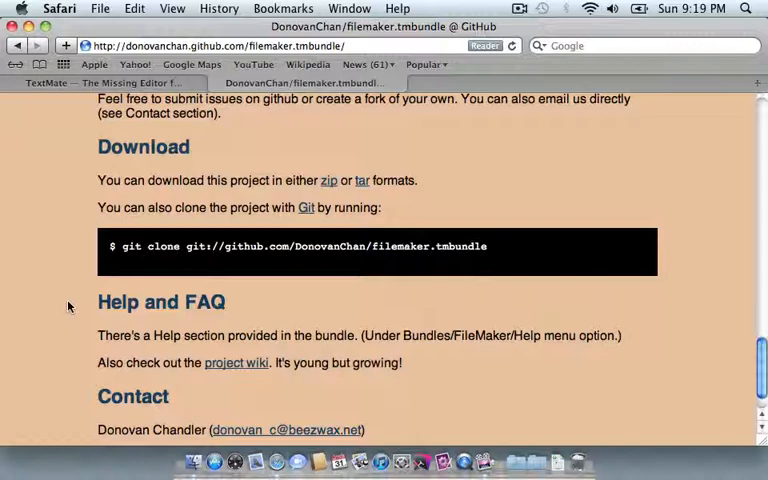
scroll(down, 3)
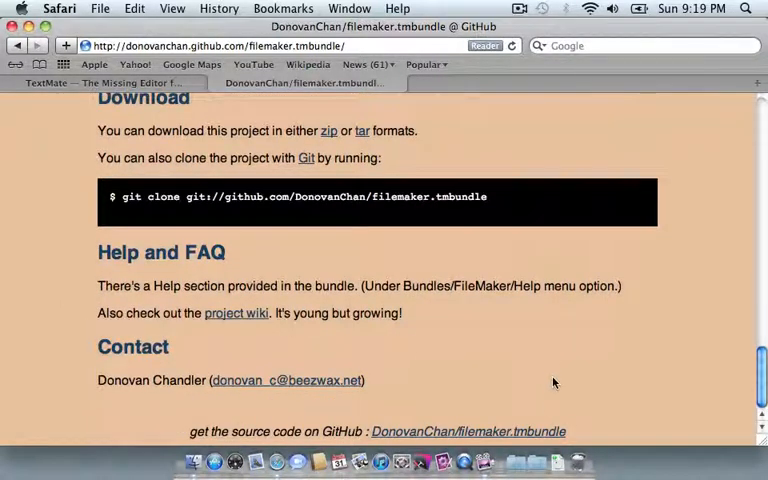
mouse_move(604, 311)
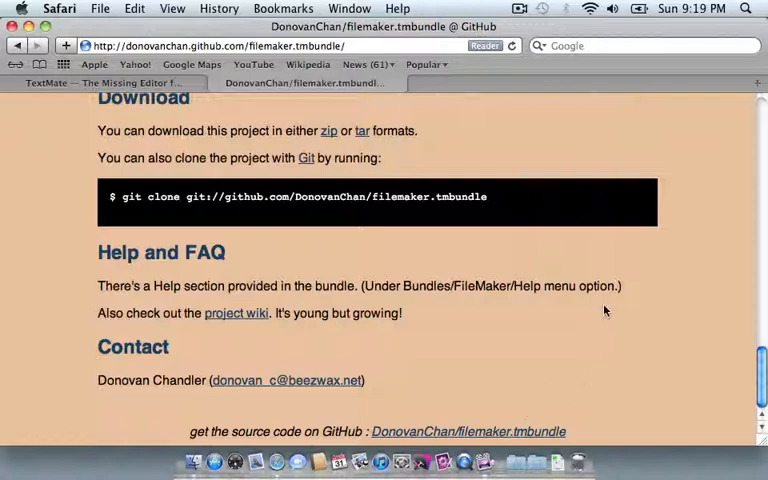
scroll(up, 3)
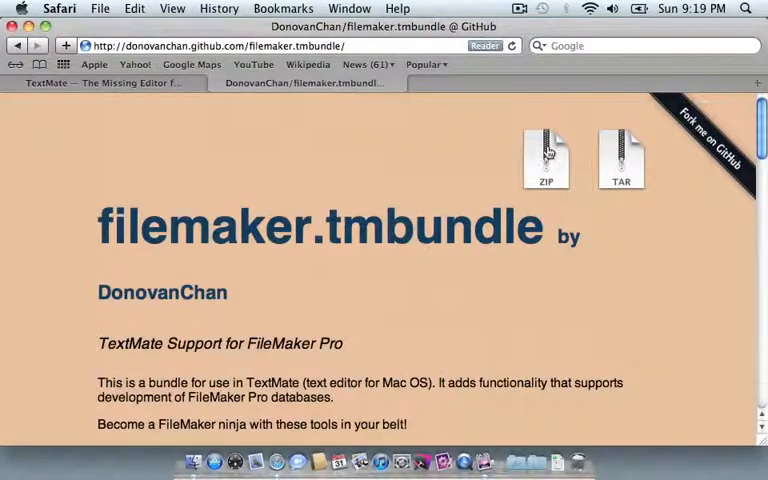
Download the bundle ZIP and rename its Downloads folder to filemaker.tmbundle.
click(546, 155)
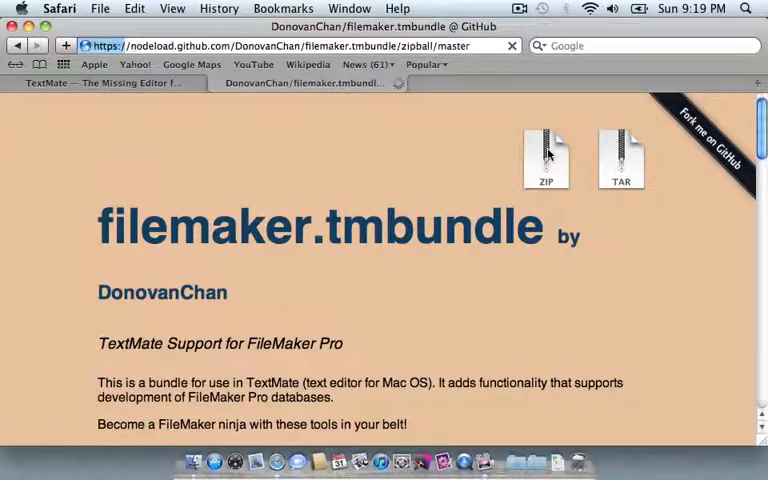
click(546, 155)
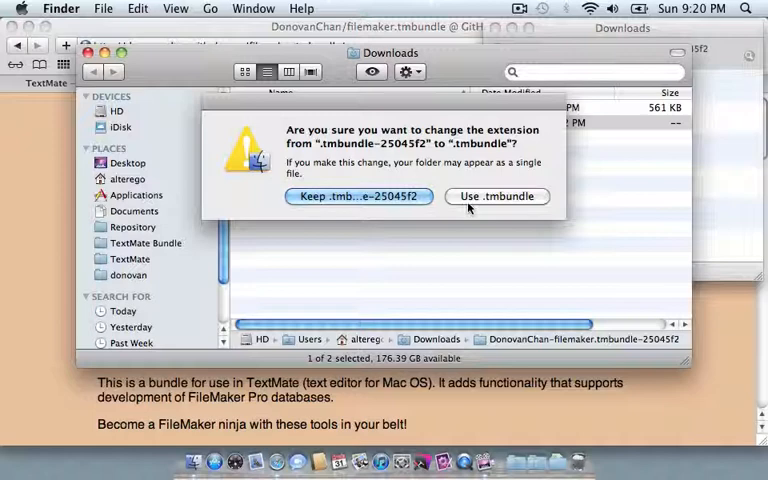
click(497, 195)
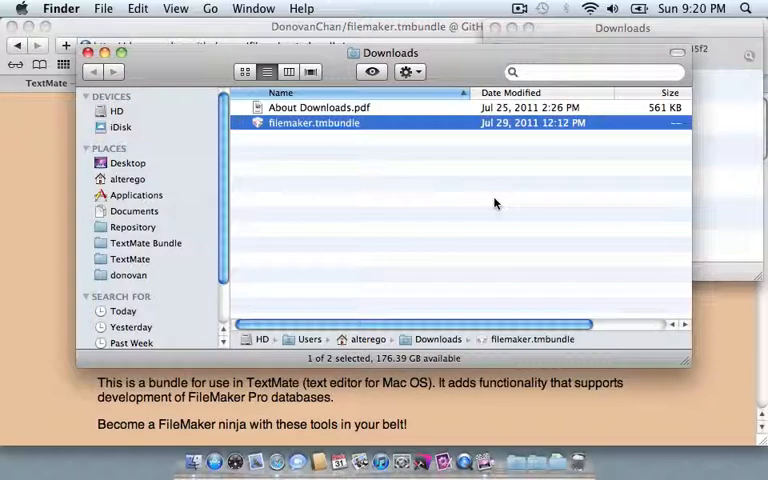
mouse_move(329, 150)
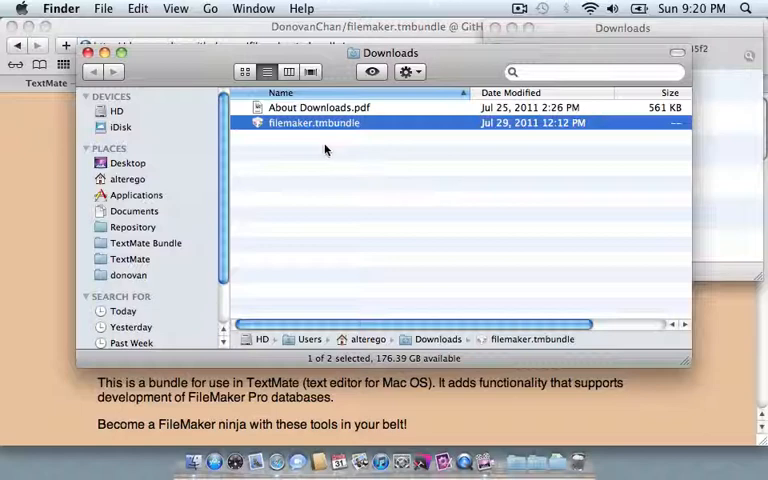
Install filemaker.tmbundle, update the existing FileMaker bundle, and postpone registration.
double_click(313, 122)
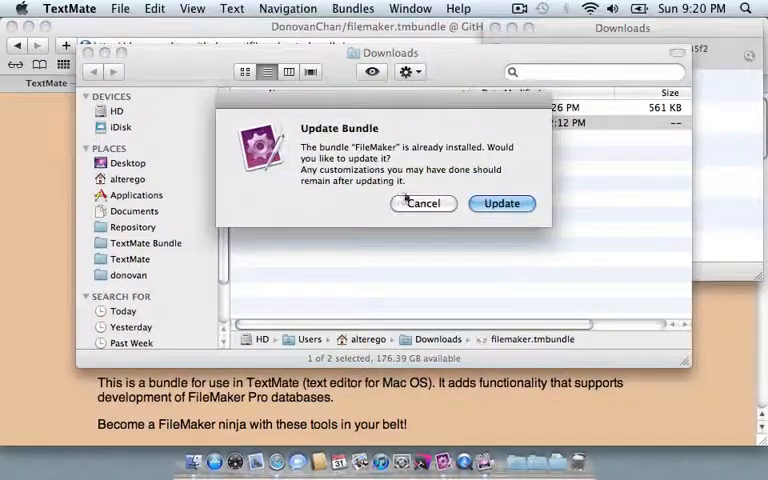
click(501, 203)
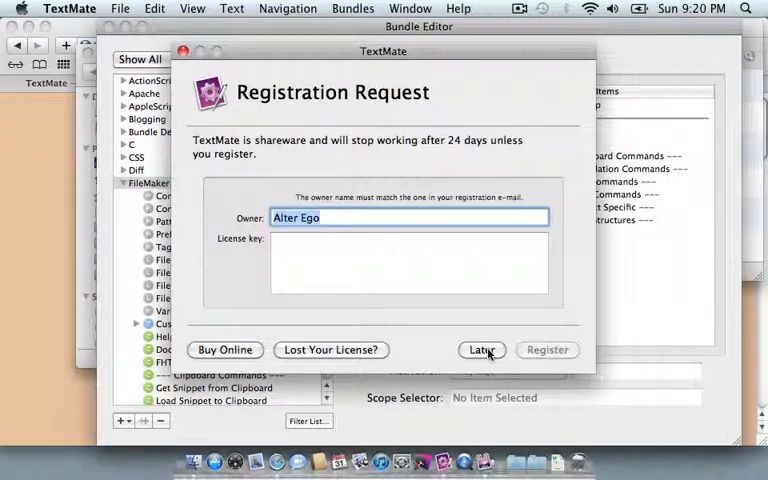
click(482, 349)
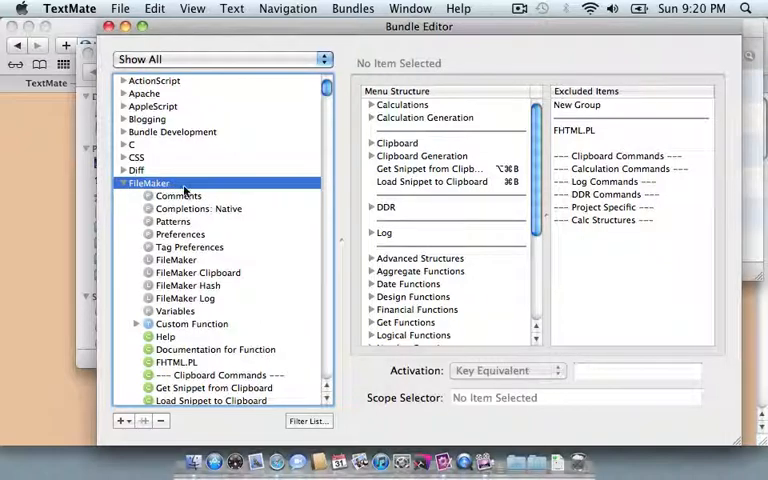
scroll(down, 3)
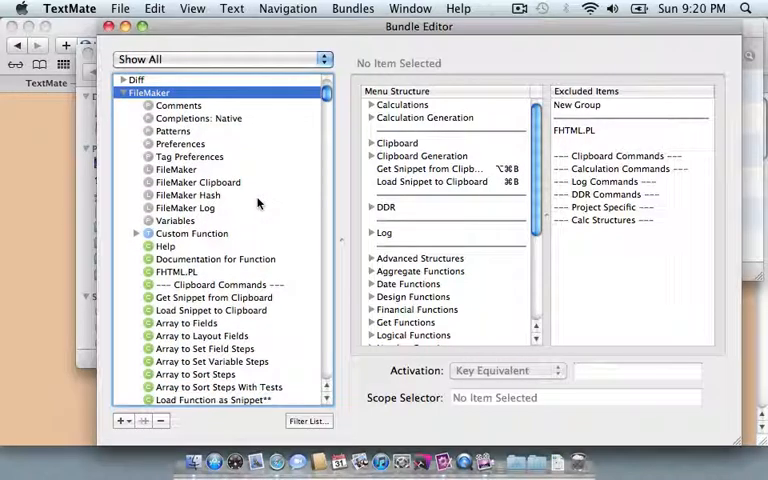
mouse_move(228, 167)
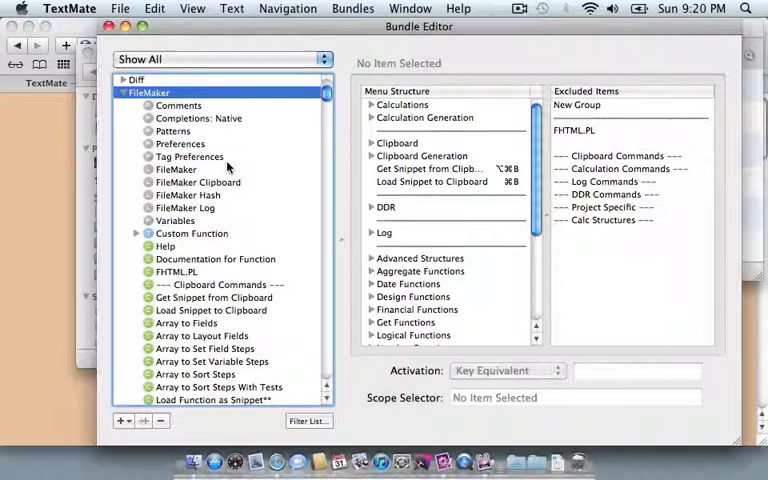
mouse_move(205, 210)
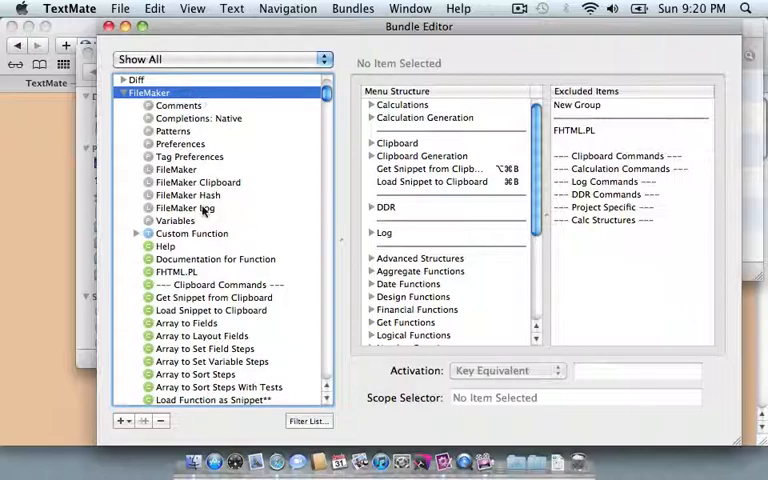
scroll(down, 3)
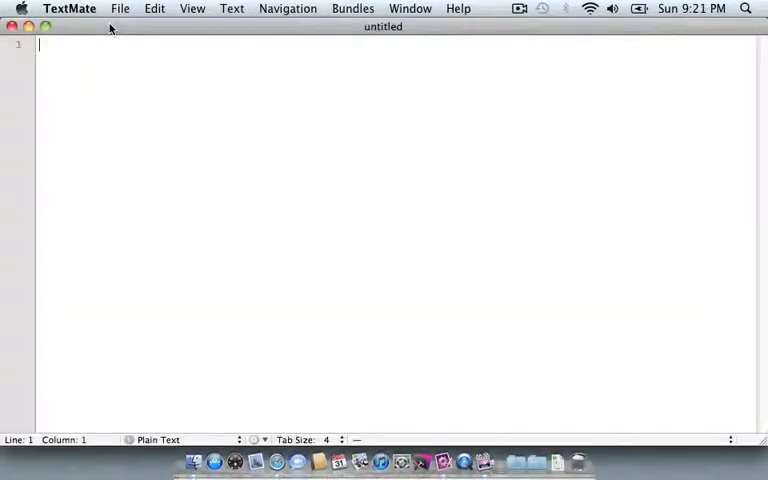
mouse_move(173, 390)
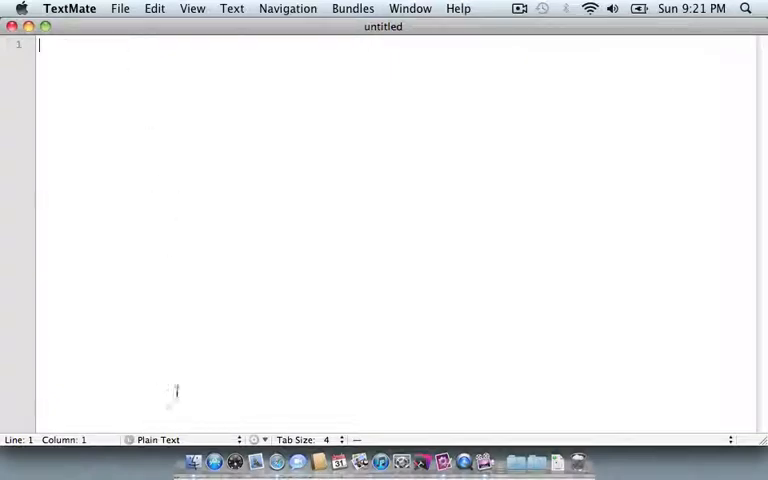
Show the untitled document's language list from the Plain Text status-bar pop-up.
click(158, 440)
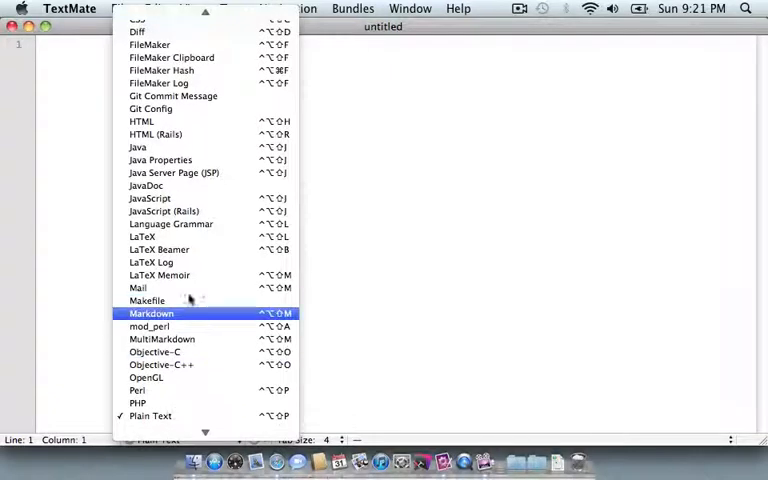